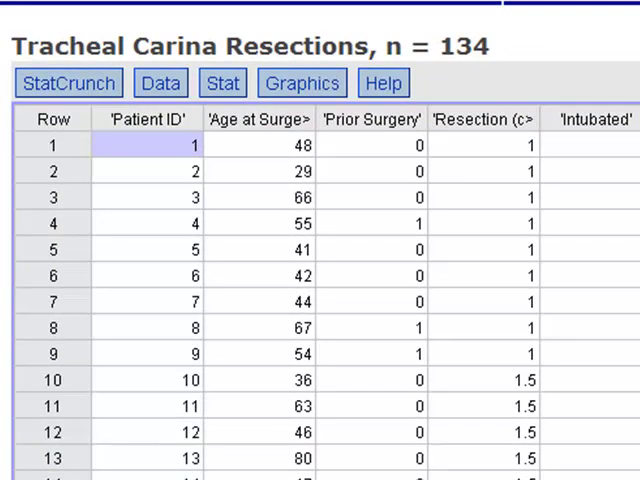
mouse_move(496, 198)
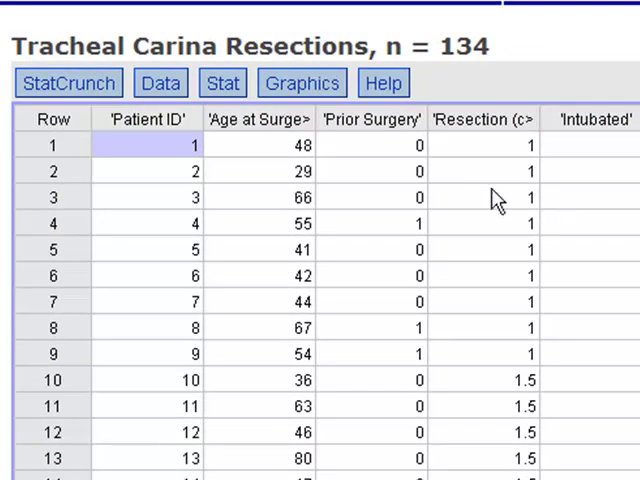
Bring up Column Statistics from the Stat menu for the Tracheal Carina Resections data.
click(224, 82)
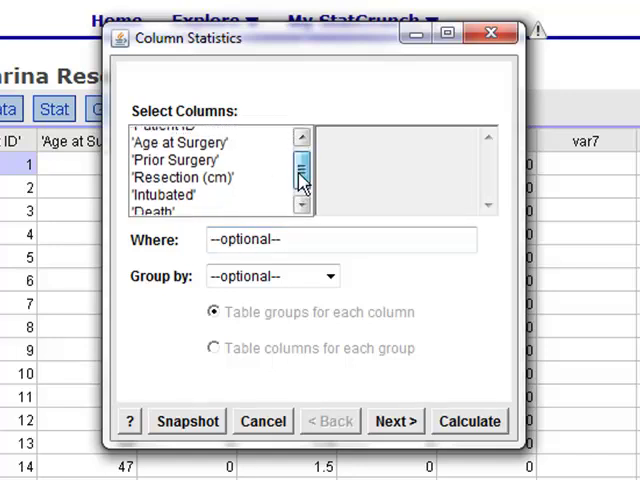
Select 'Age at Surgery' and 'Resection (cm)' as the columns to summarize.
click(304, 180)
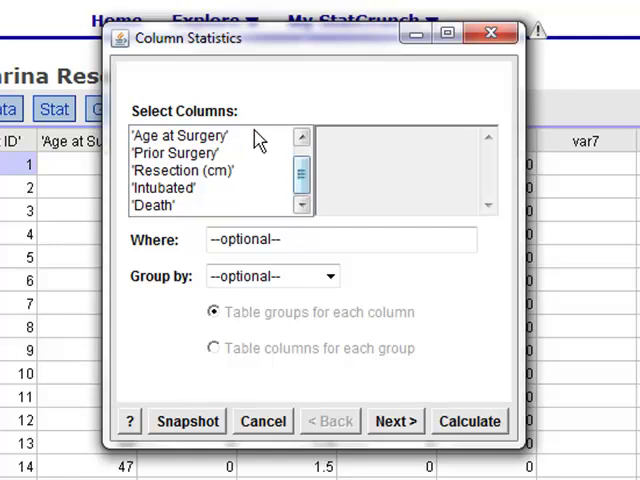
click(180, 136)
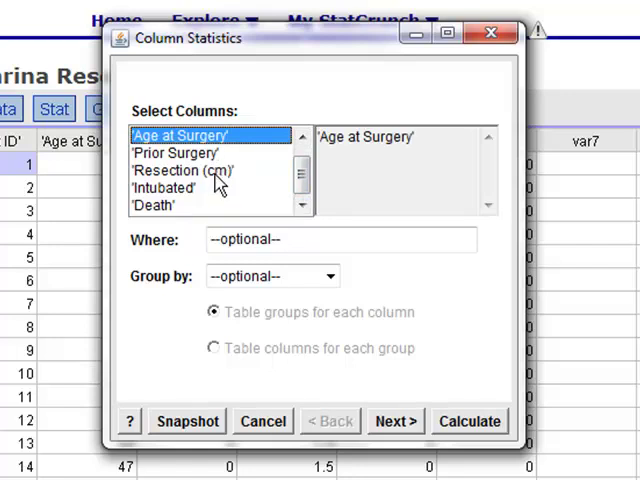
click(182, 170)
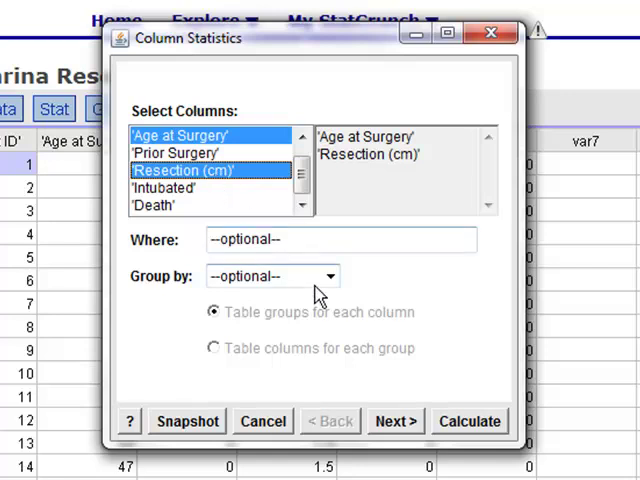
mouse_move(410, 126)
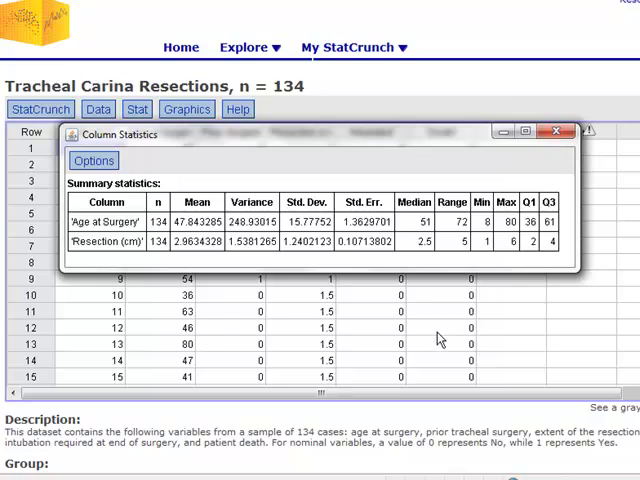
mouse_move(436, 354)
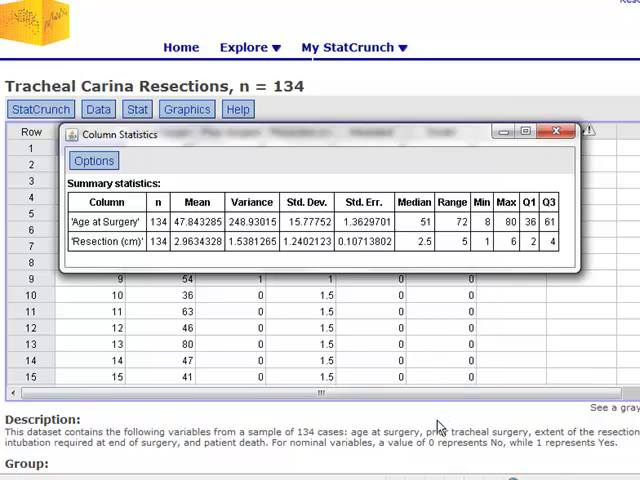
mouse_move(356, 362)
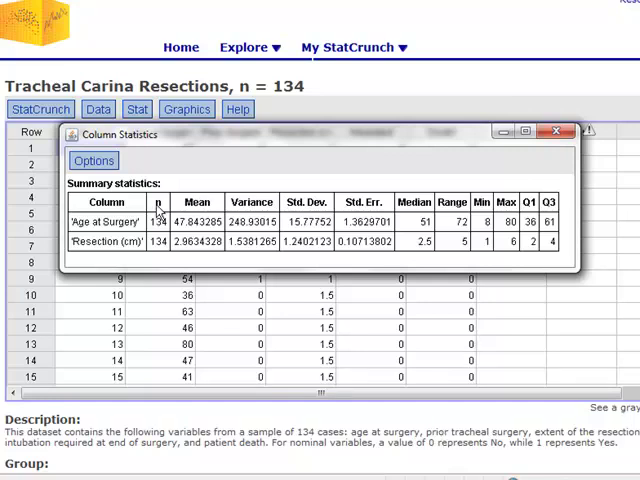
mouse_move(220, 178)
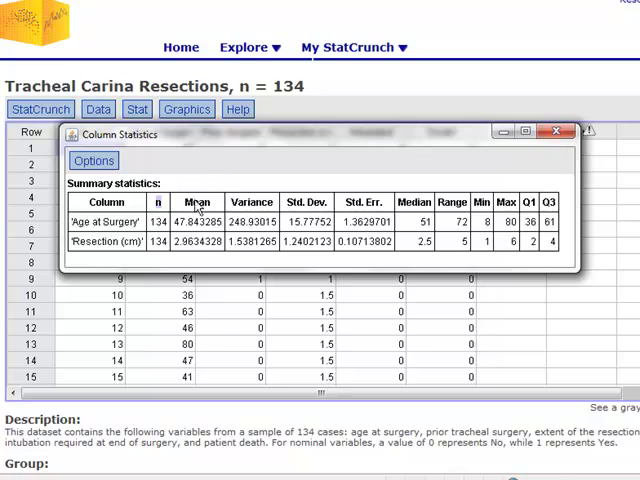
mouse_move(190, 210)
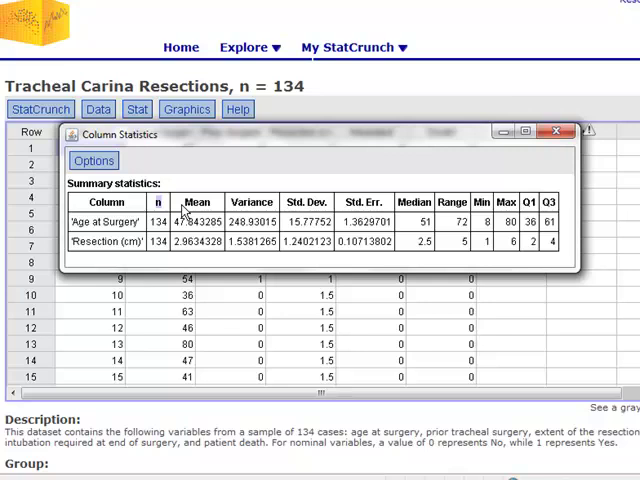
mouse_move(244, 210)
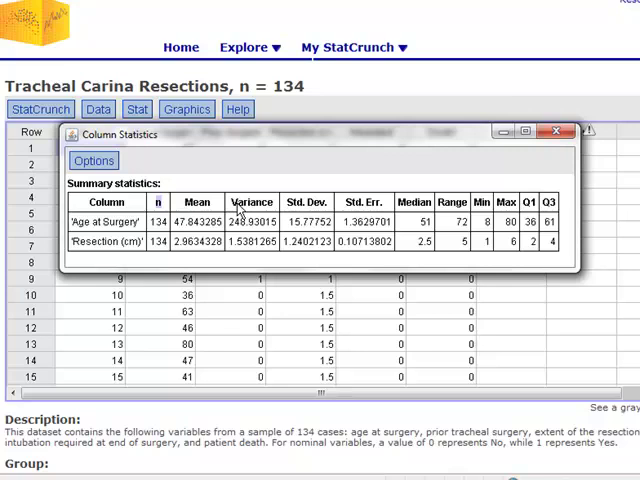
mouse_move(288, 168)
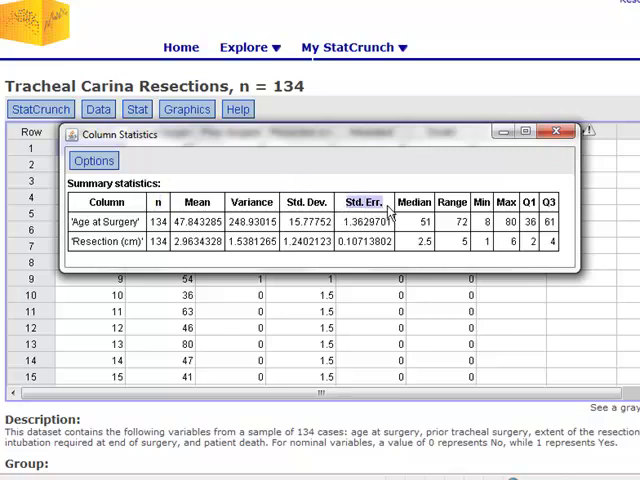
mouse_move(392, 180)
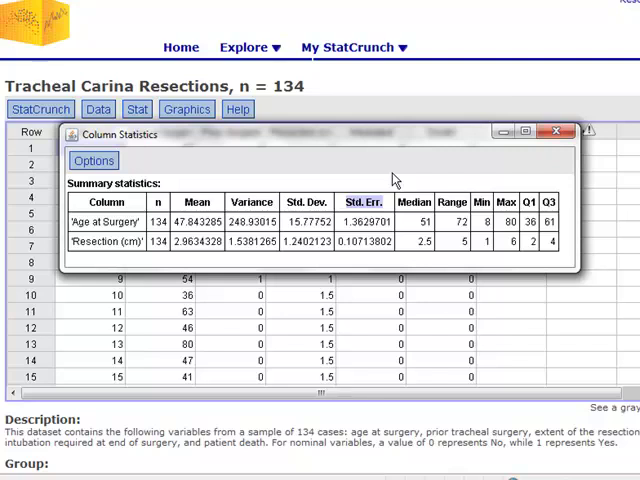
mouse_move(402, 210)
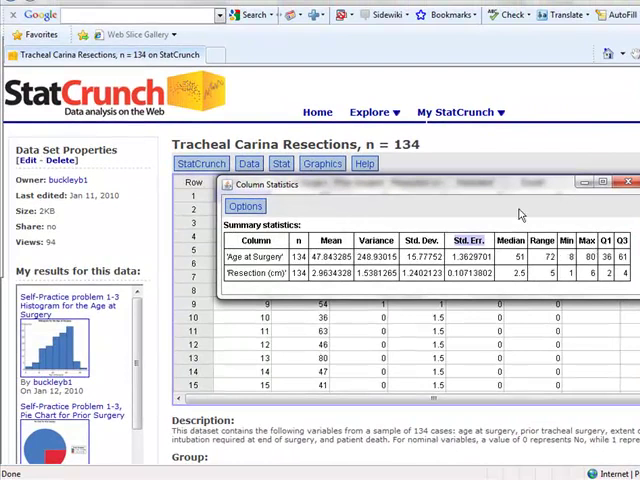
mouse_move(398, 192)
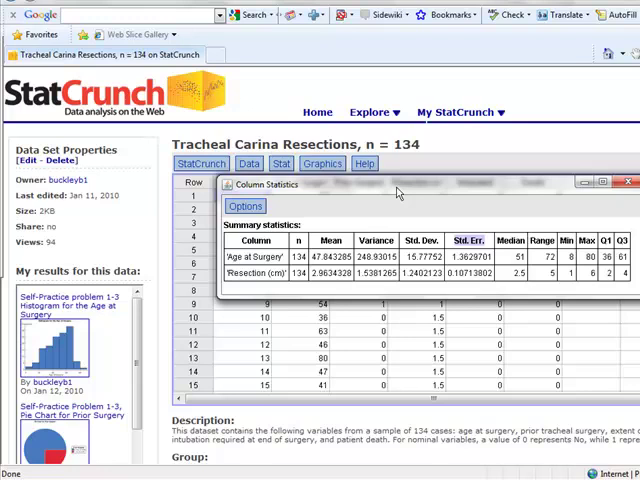
Show the Options menu of the Column Statistics results (edit, export, copy, print).
click(244, 204)
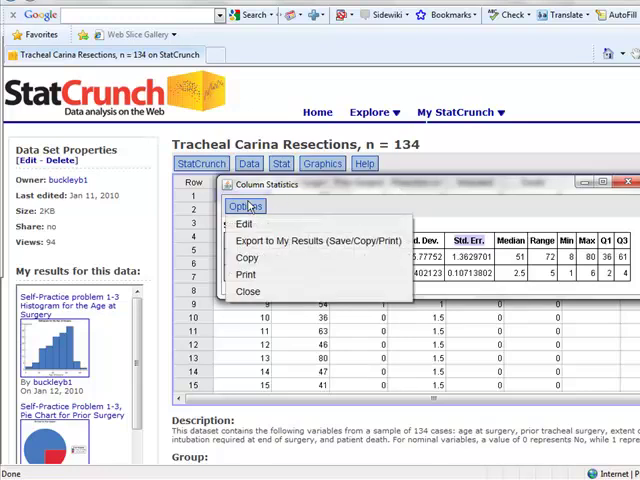